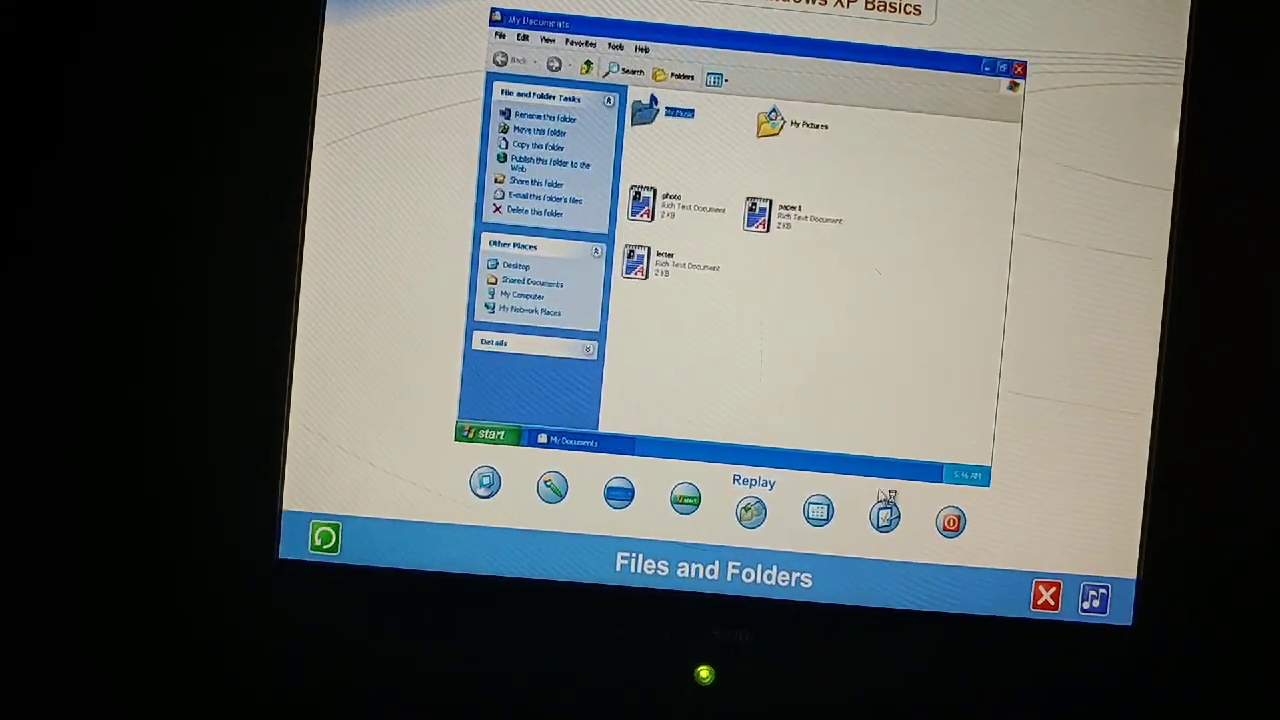
Let the Files and Folders topic finish and advance to the Windows topic's WordPad letter.
double_click(636, 262)
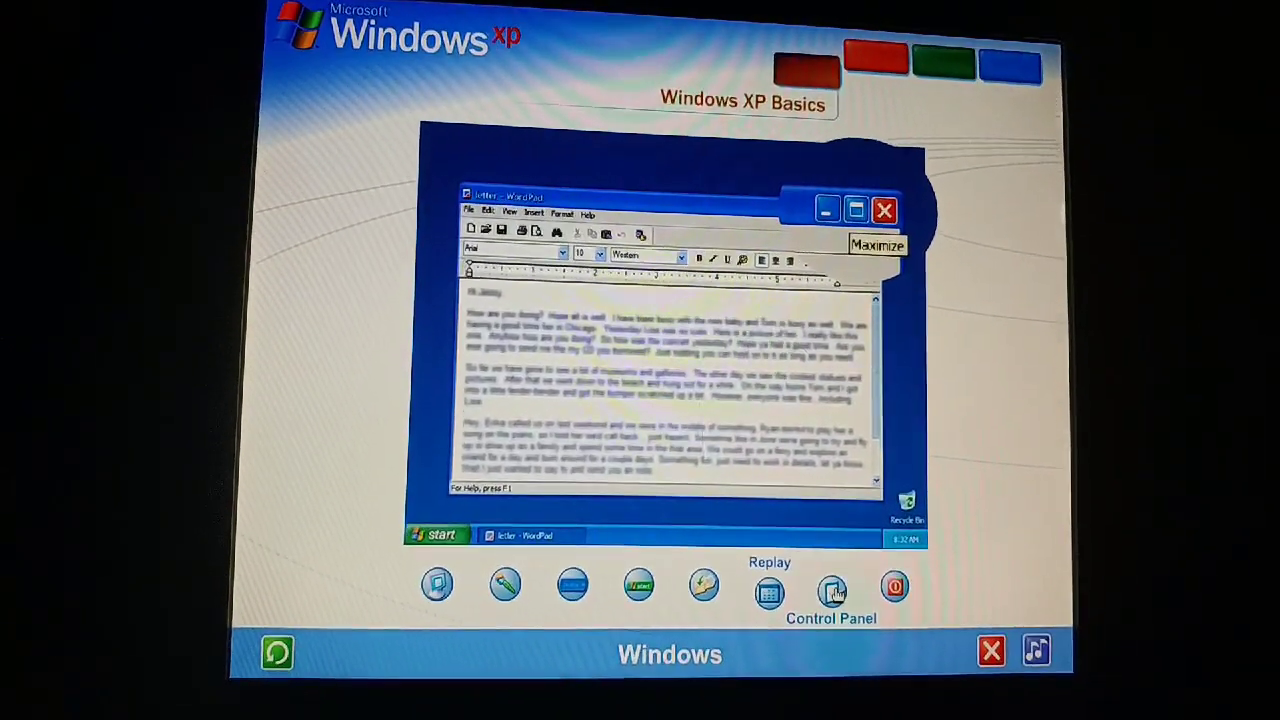
Follow the Windows topic demo through restoring, resizing the WordPad letter and the Font dialog.
left_click(856, 210)
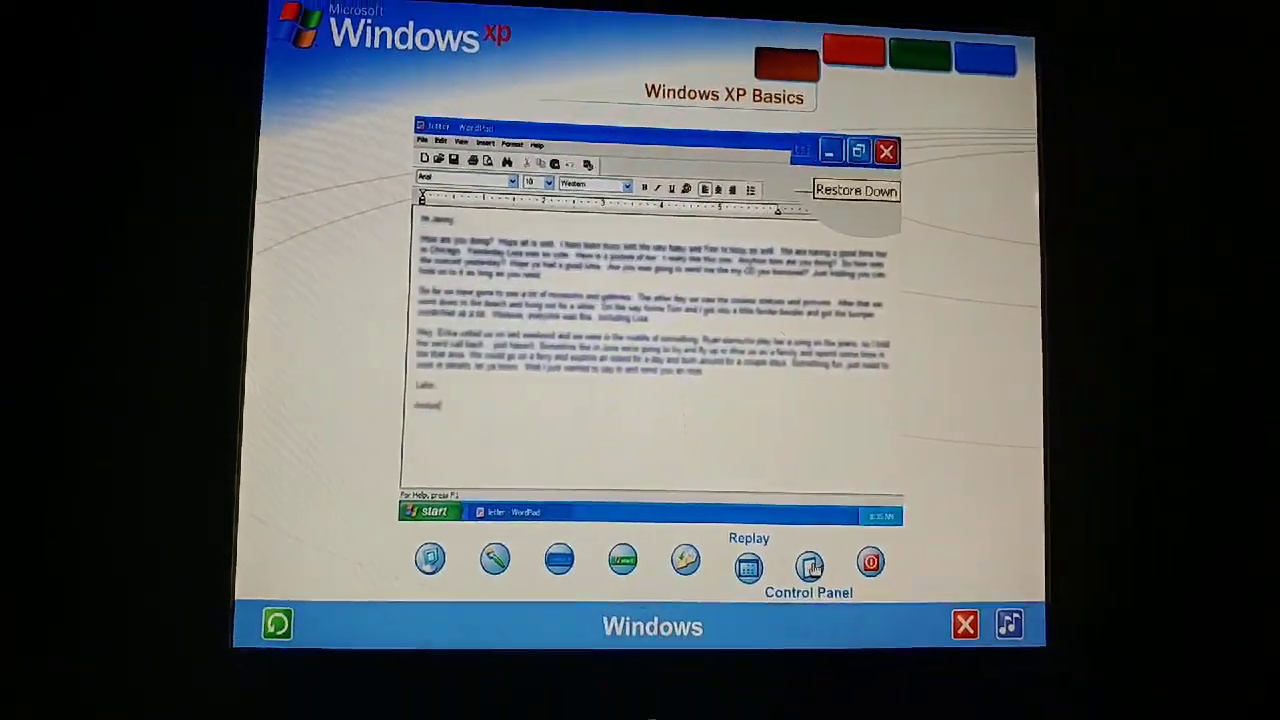
left_click(858, 152)
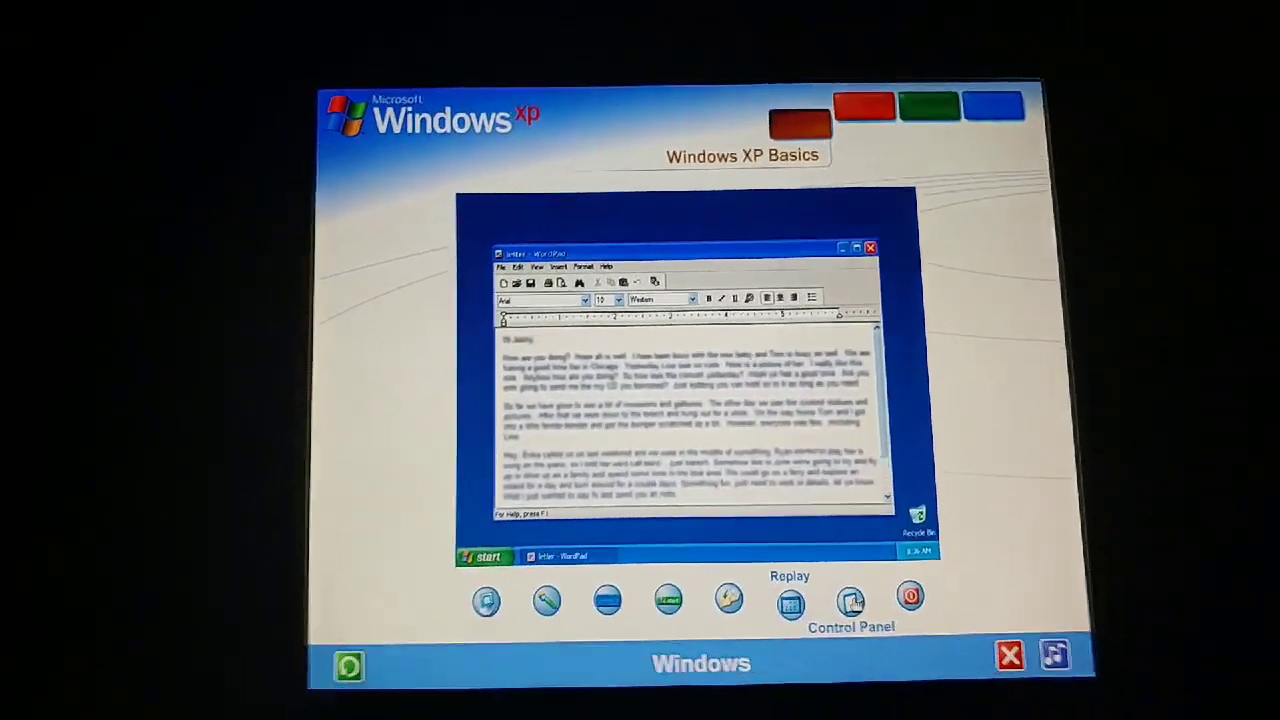
left_click(568, 238)
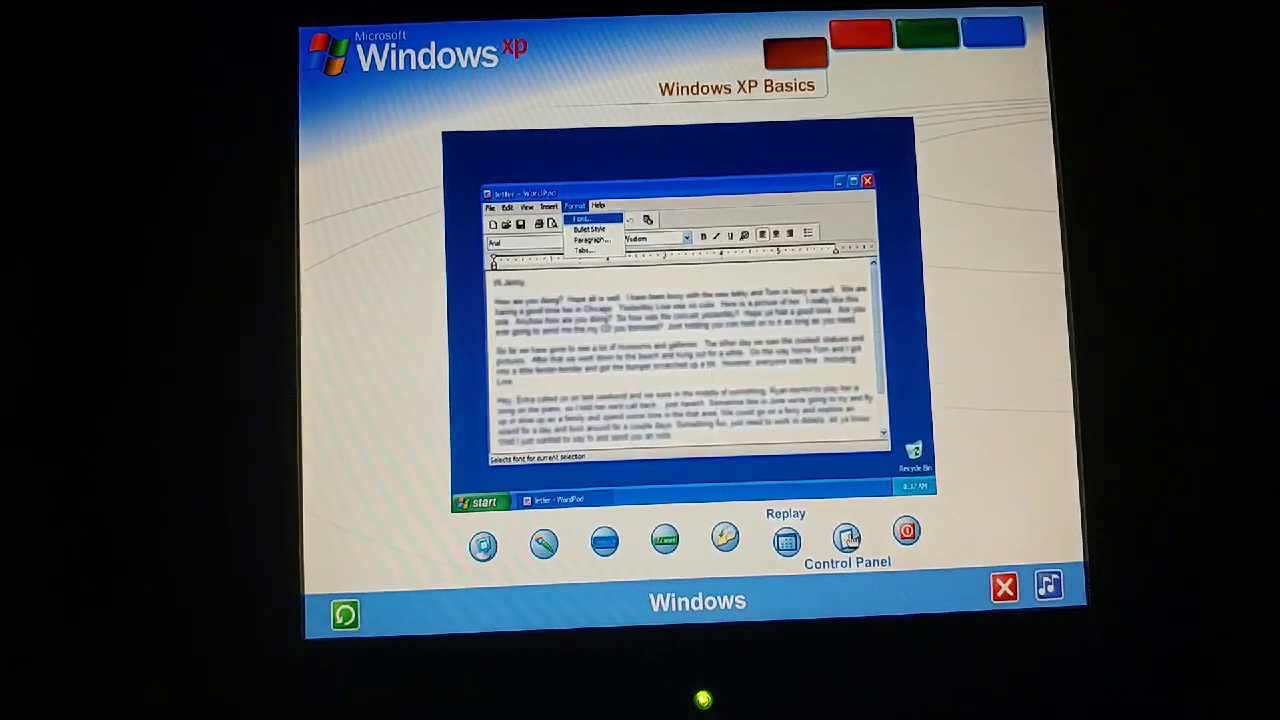
left_click(582, 218)
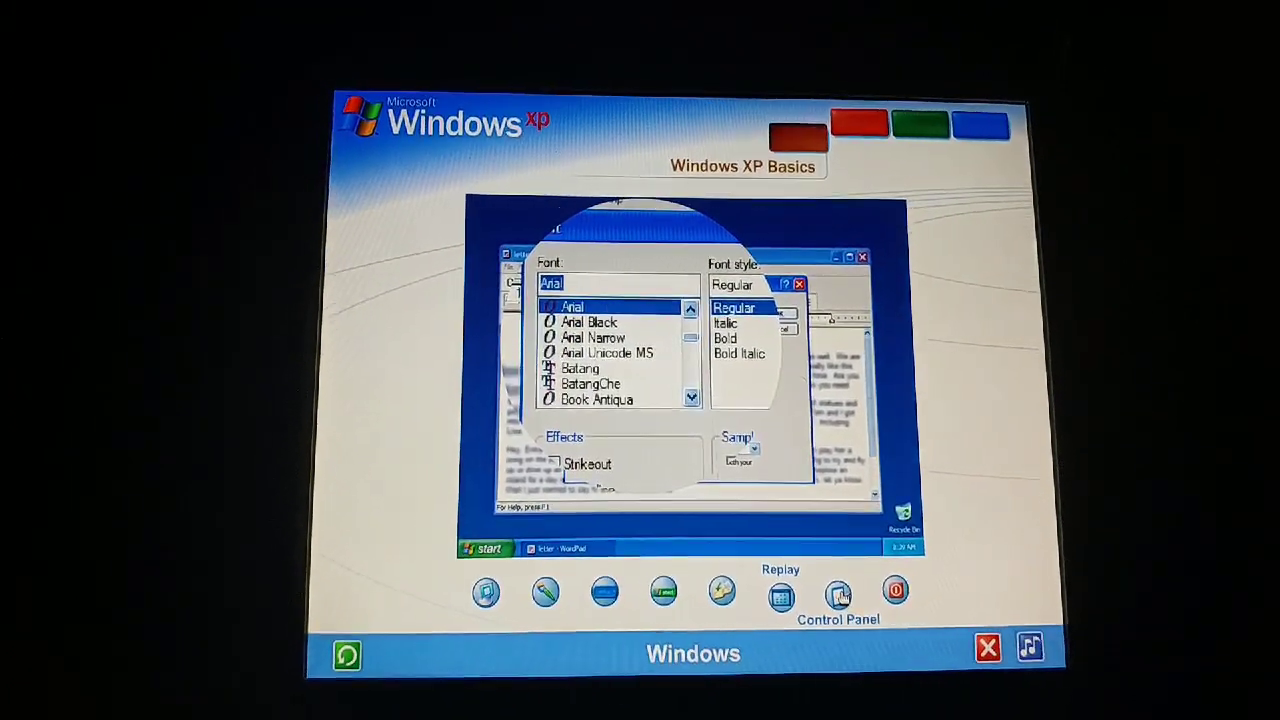
left_click(684, 400)
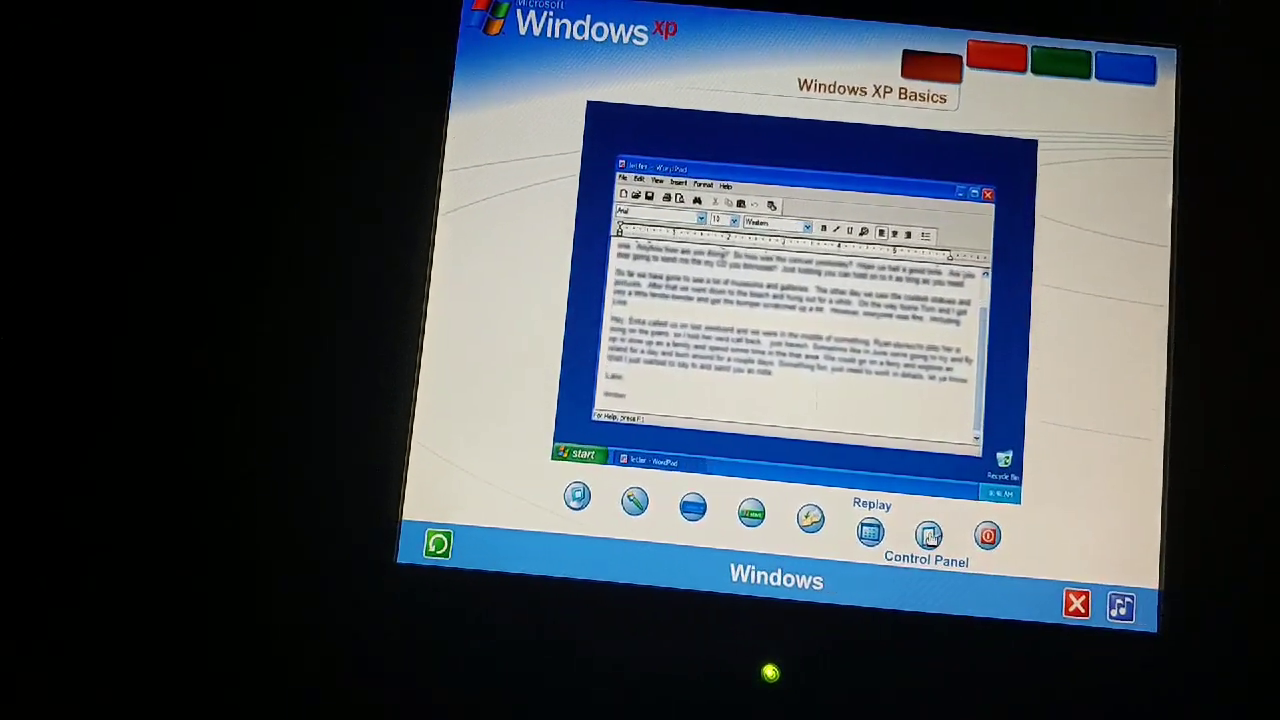
left_click(578, 456)
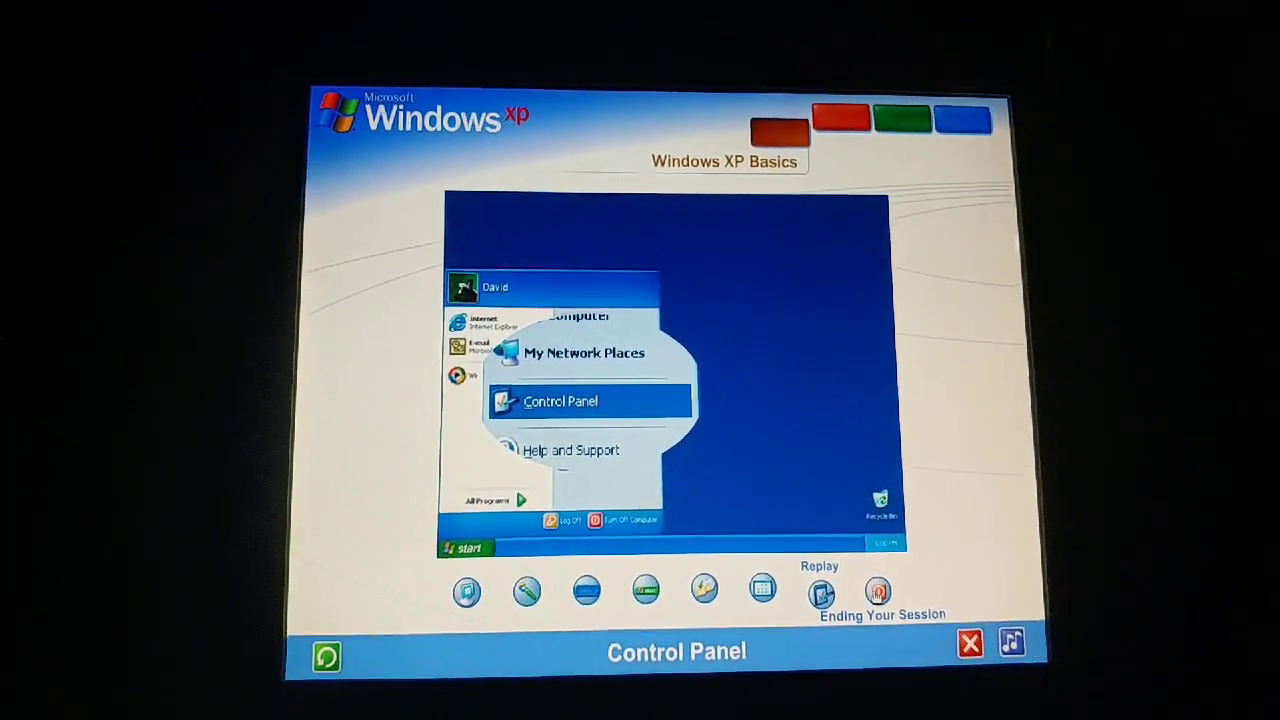
Advance through the Control Panel topic toward Ending Your Session.
left_click(560, 400)
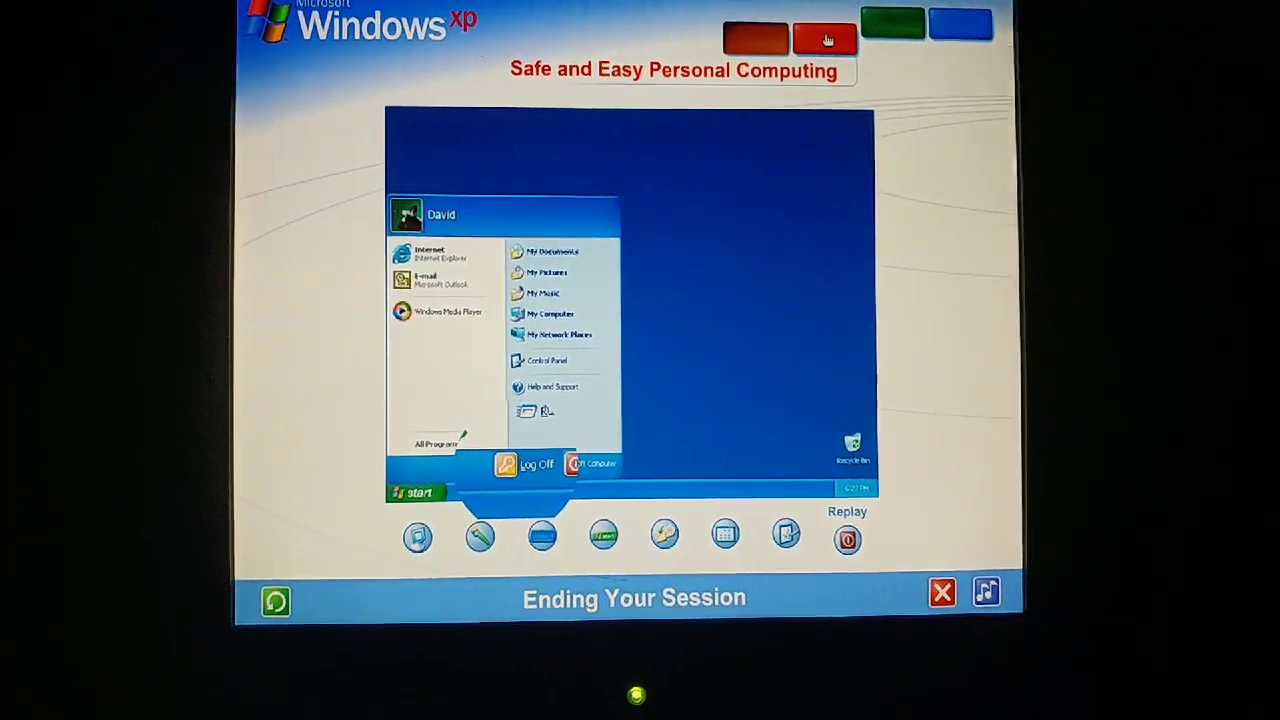
Follow the Ending Your Session demo through logging off and back in to the main icon menu.
left_click(528, 464)
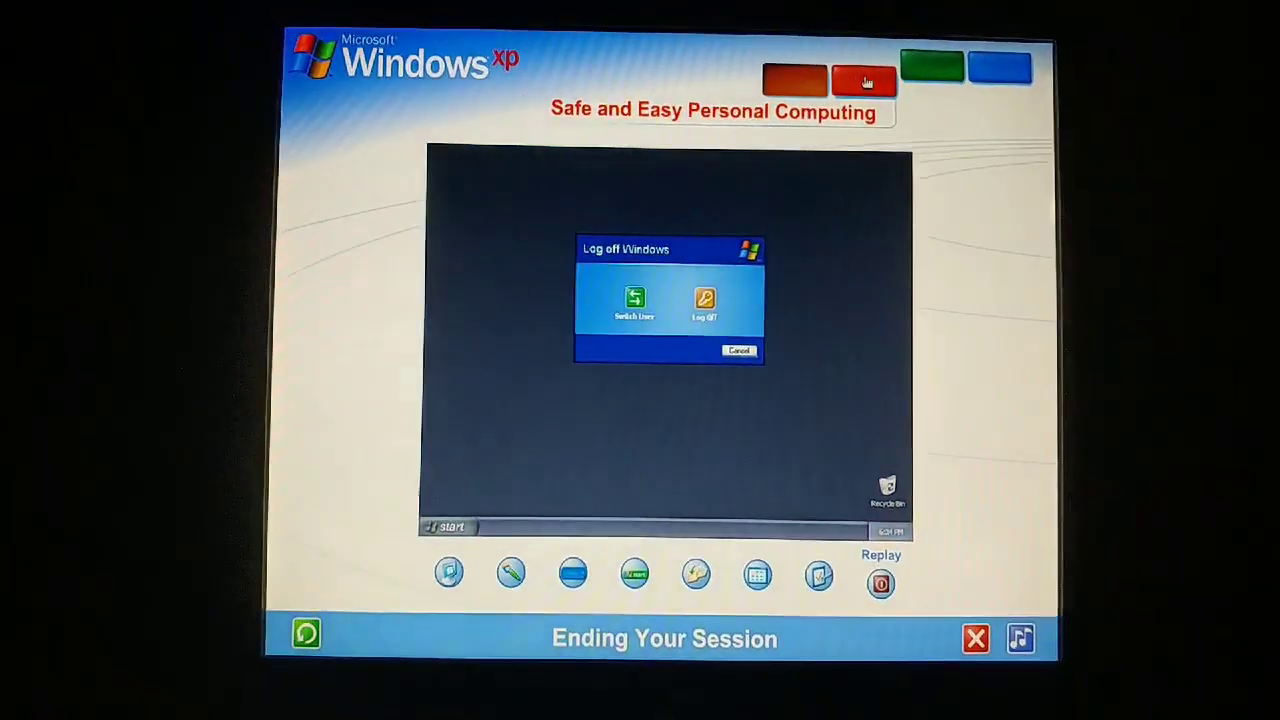
left_click(704, 300)
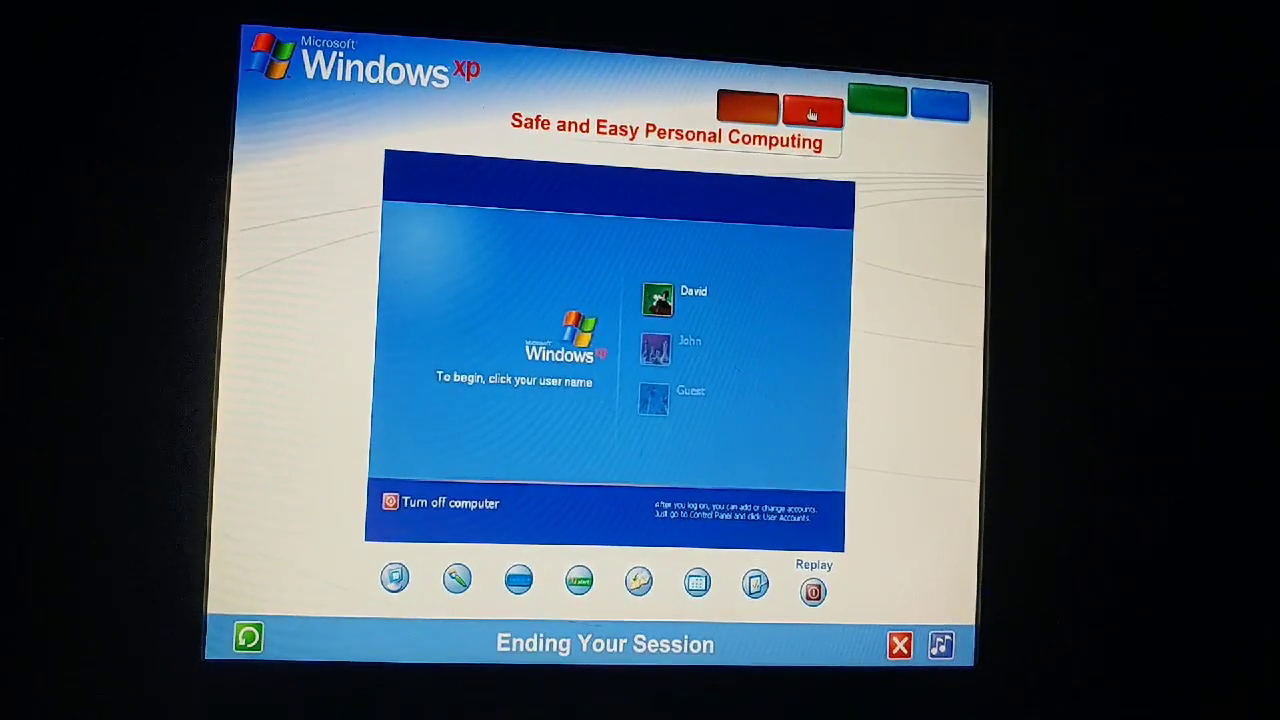
left_click(656, 300)
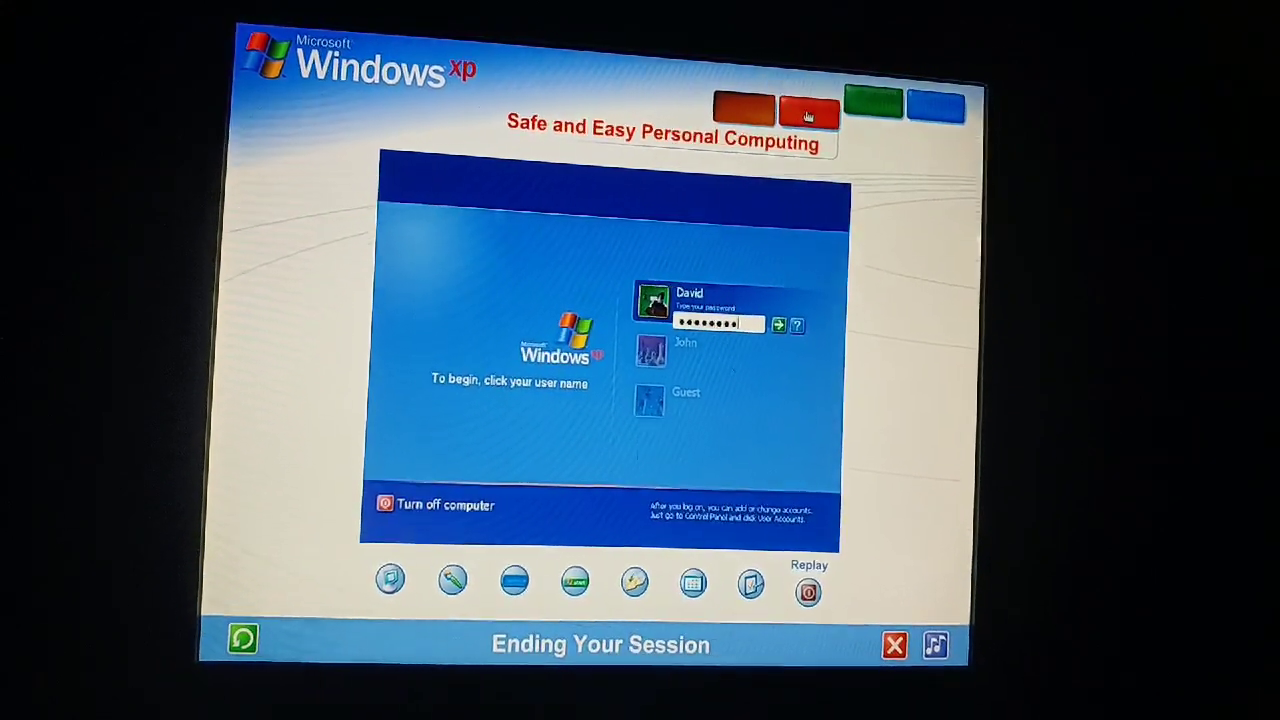
left_click(778, 324)
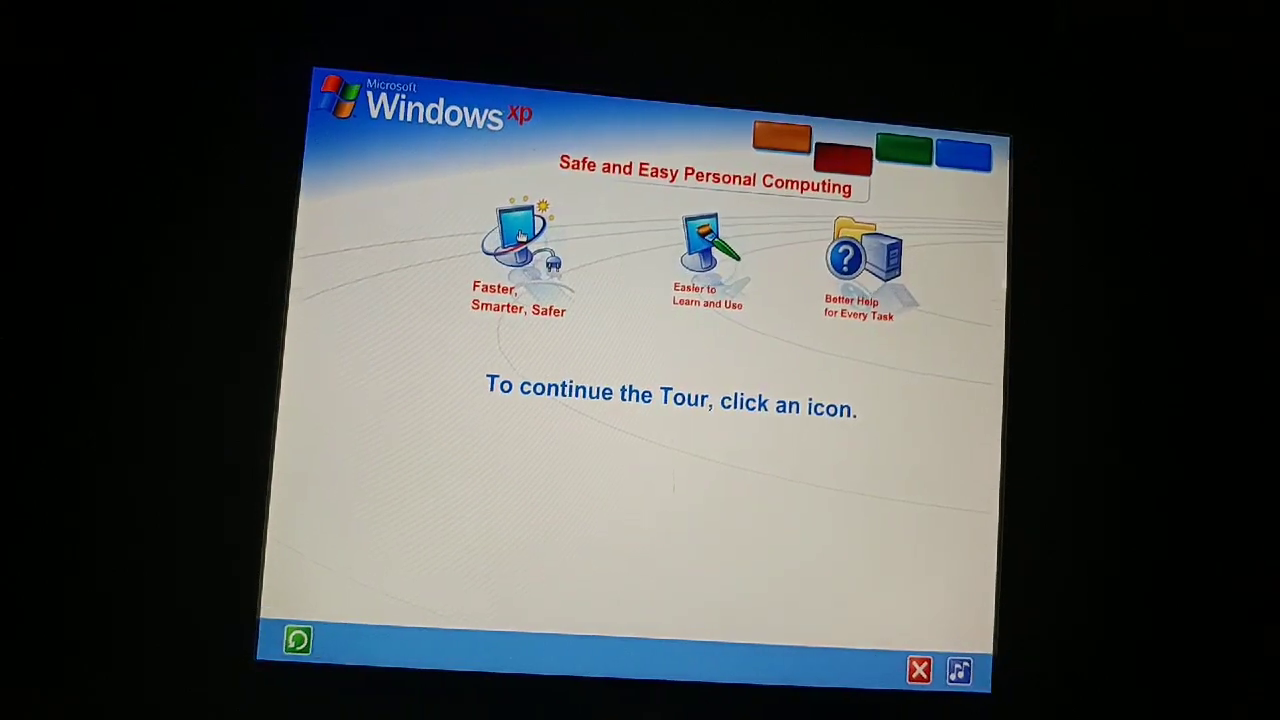
Start the Faster, Smarter, Safer topic and let its updates-ready demo play.
left_click(520, 240)
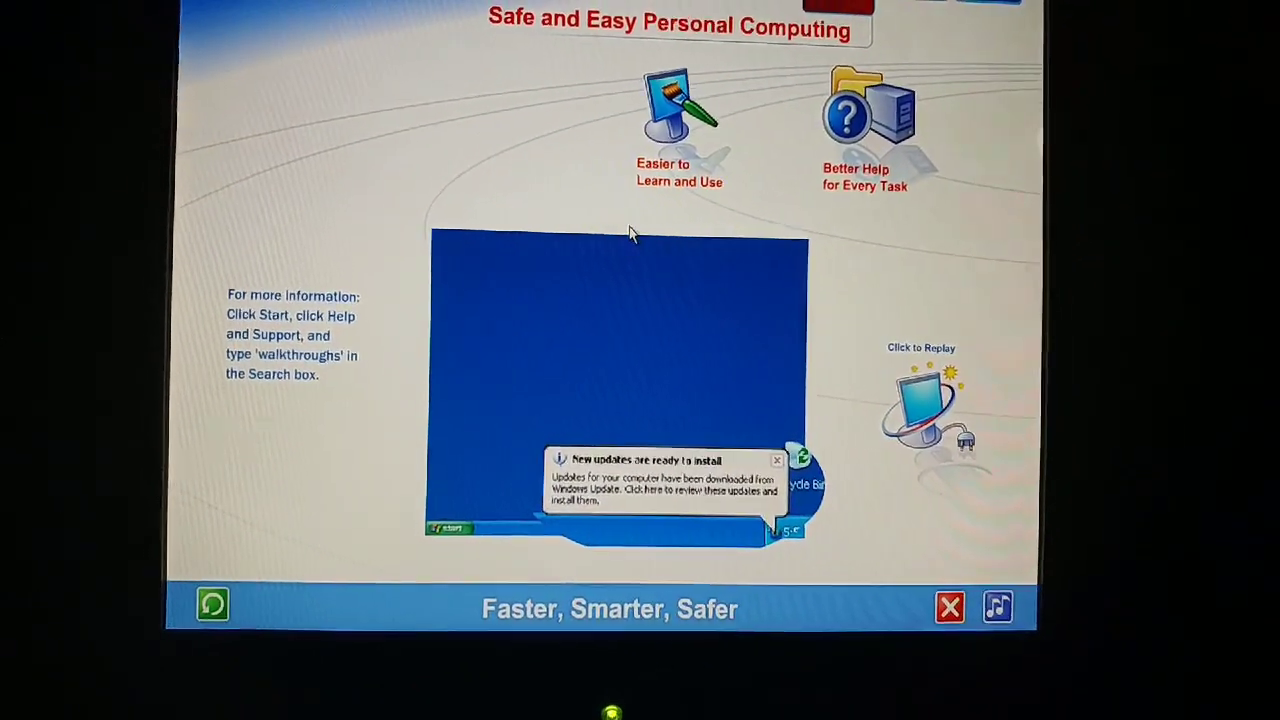
left_click(660, 480)
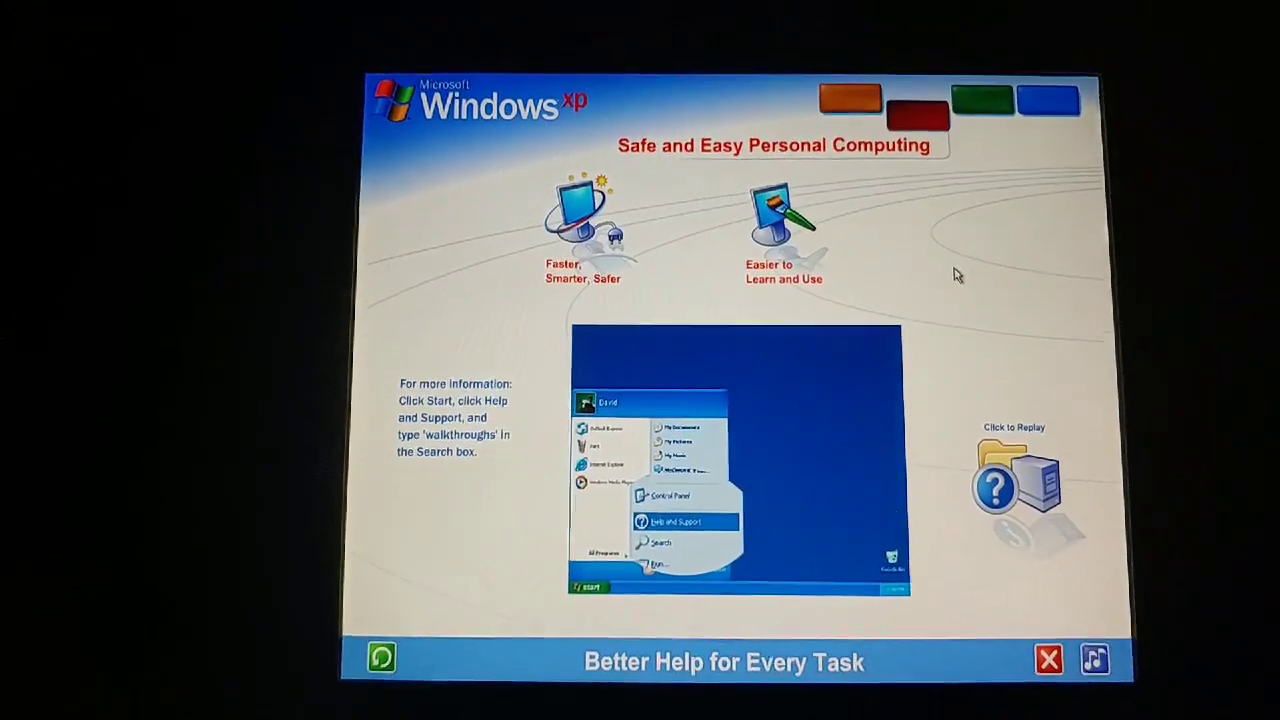
Finish Better Help for Every Task and exit the tour via the red X.
left_click(678, 520)
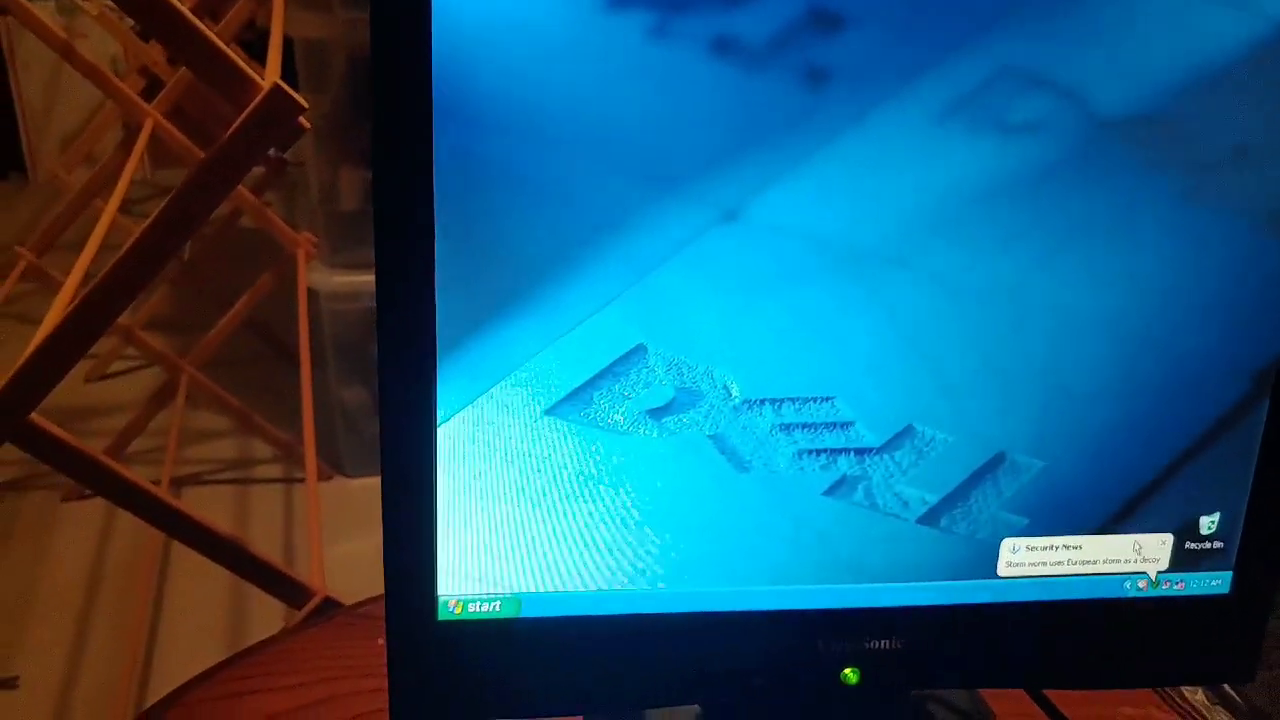
Open the Start menu from the desktop taskbar.
left_click(478, 608)
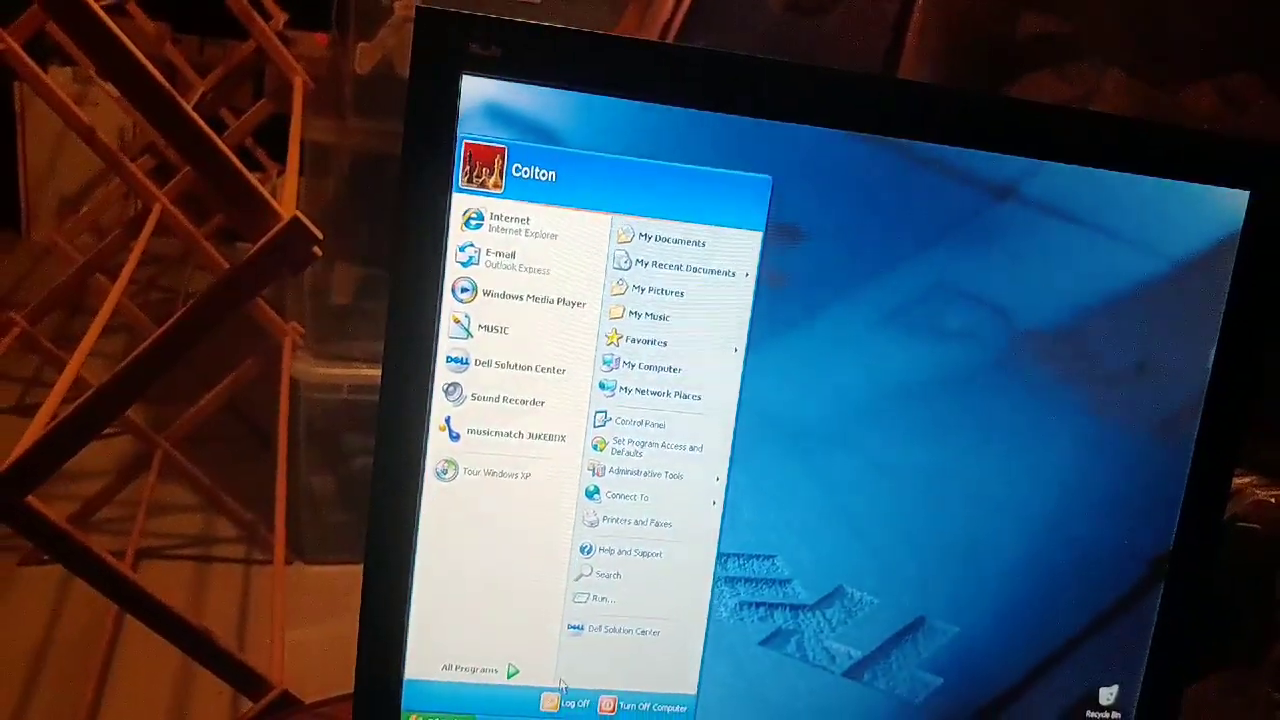